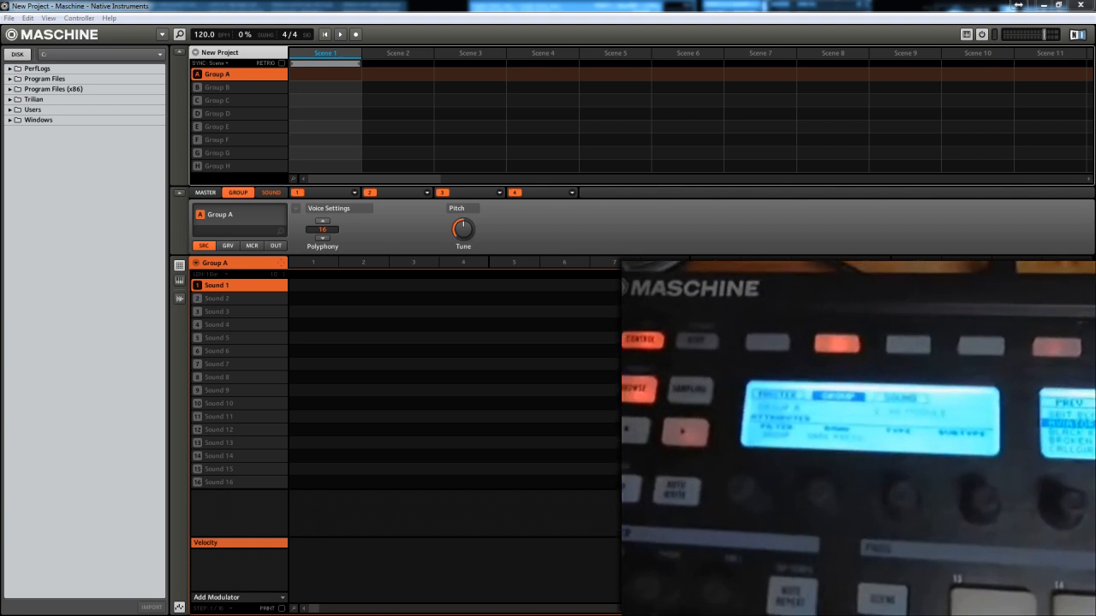
# Load the Aviator Kit from the library into Group B, then select the empty Group C.
pyautogui.click(9, 18)
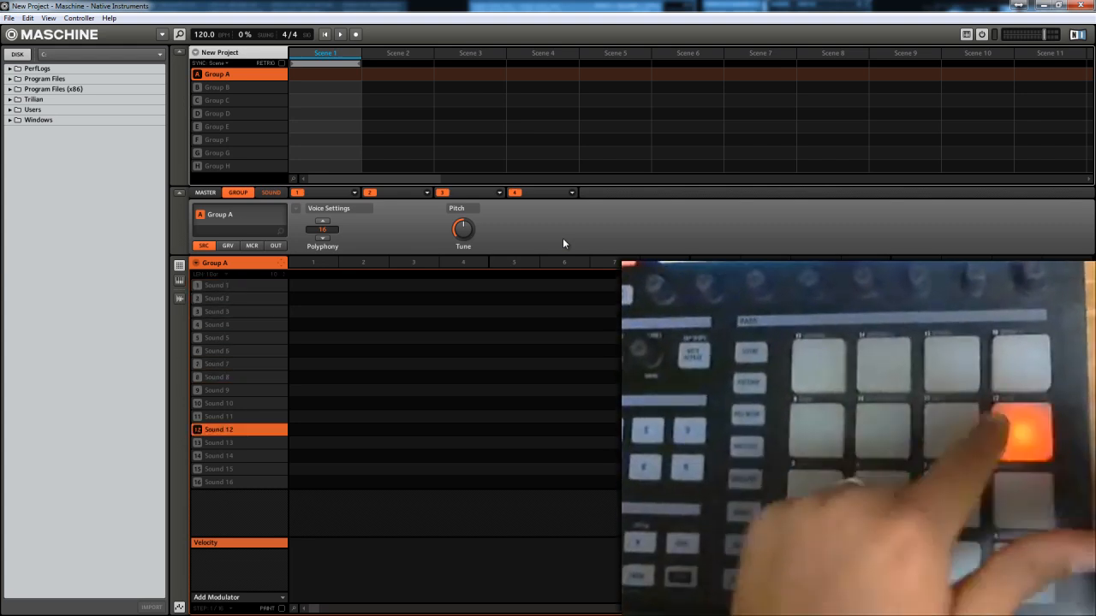
pyautogui.click(216, 86)
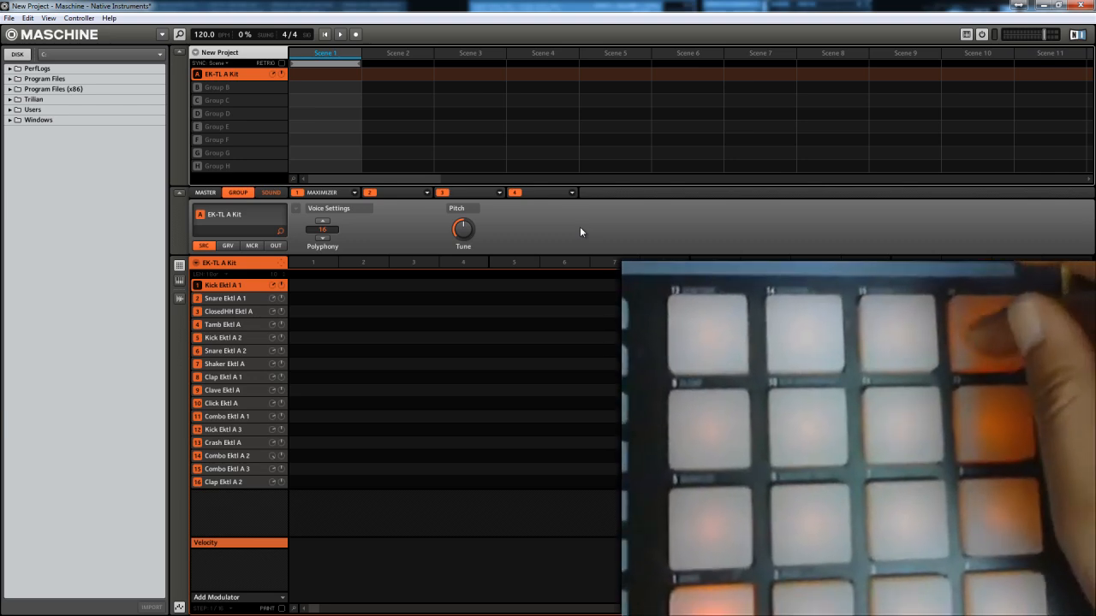
pyautogui.click(223, 429)
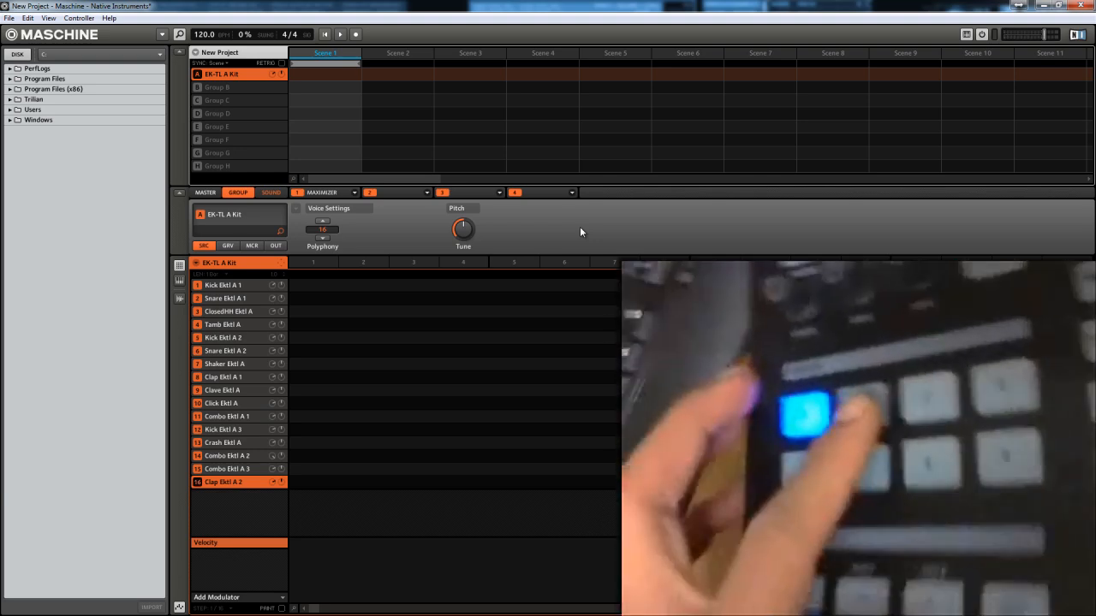
pyautogui.click(216, 87)
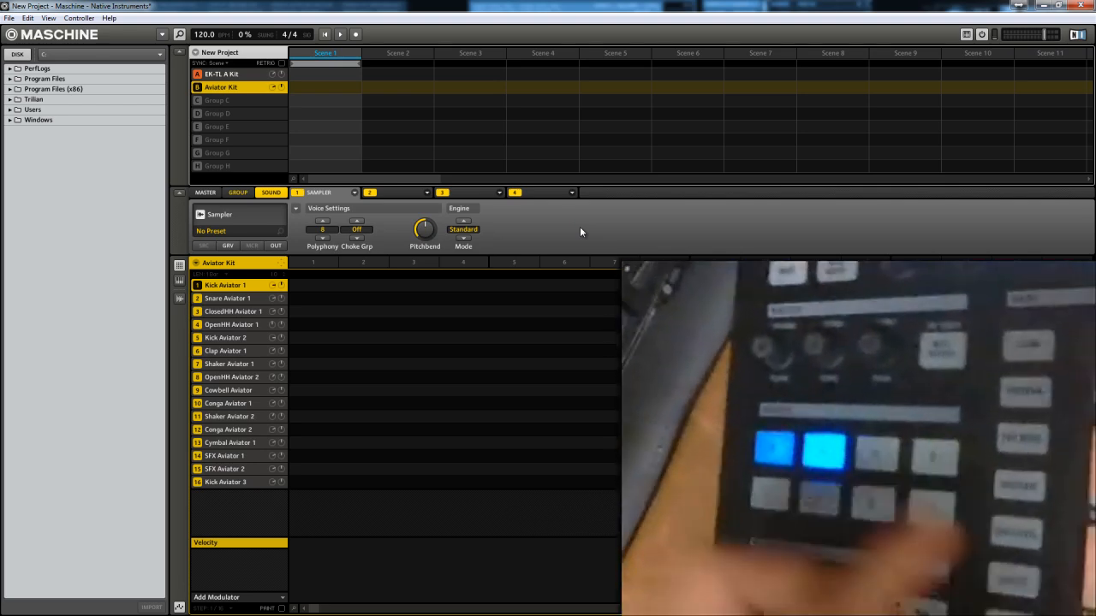
pyautogui.click(217, 100)
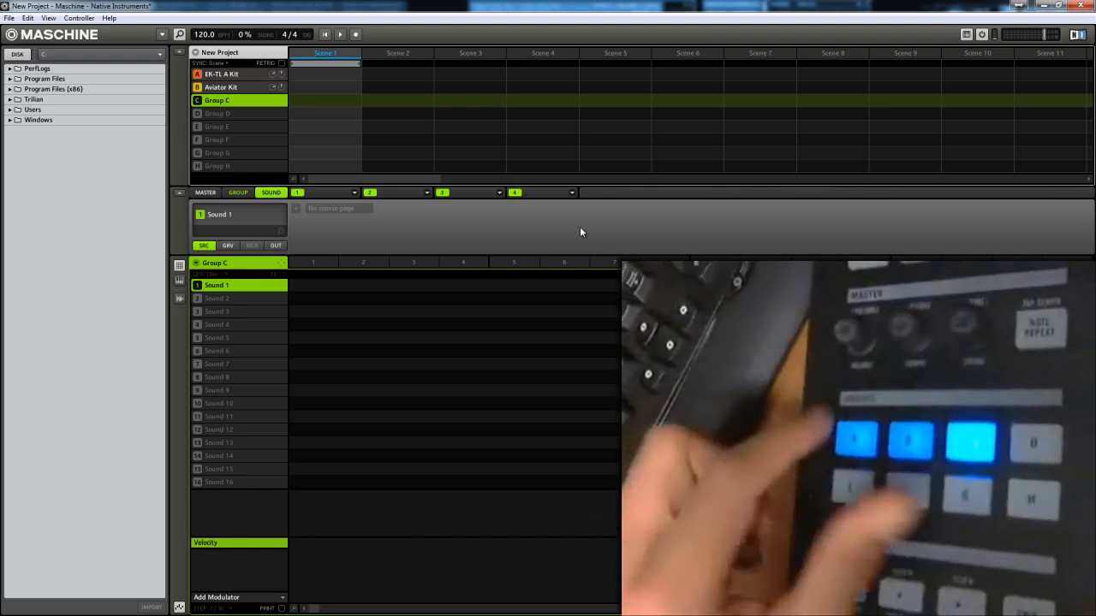
# Select Group B (Aviator Kit) in the group list and audition its drum sounds on the pads.
pyautogui.click(220, 74)
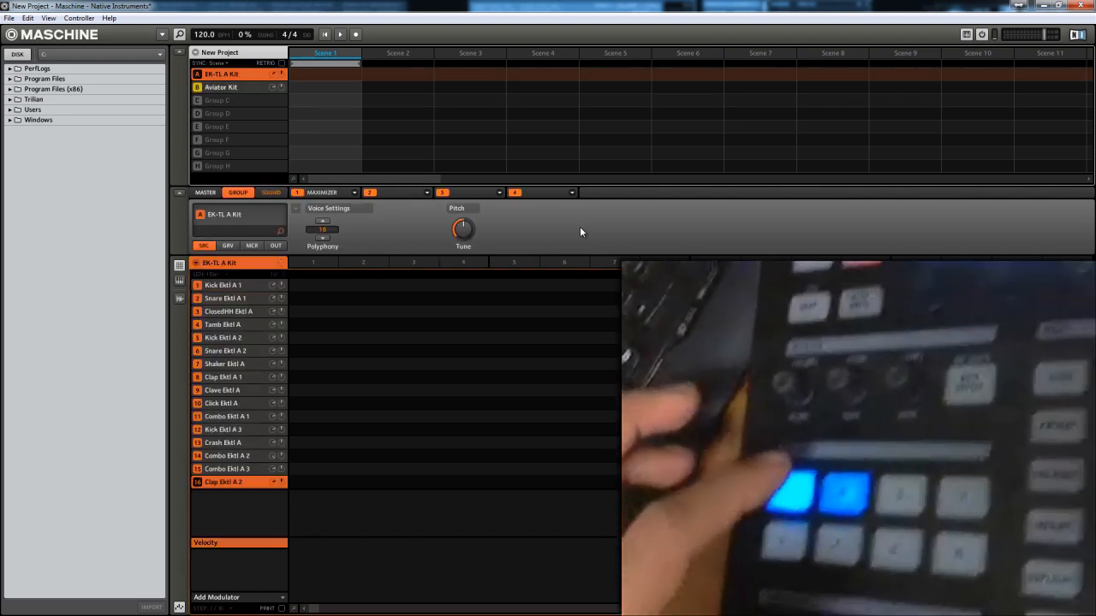
pyautogui.click(221, 87)
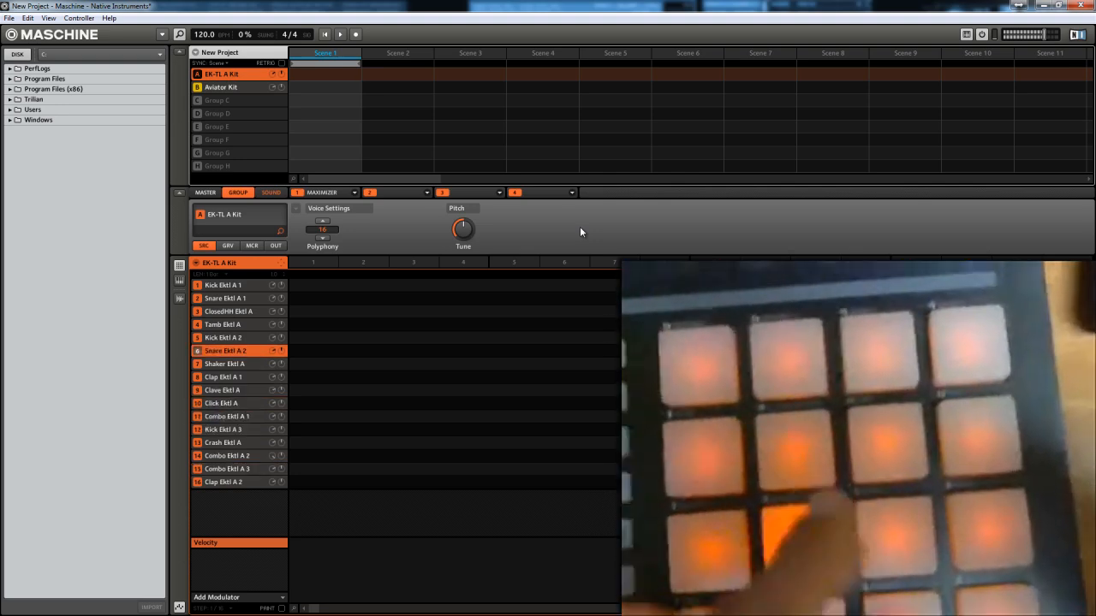
pyautogui.click(220, 86)
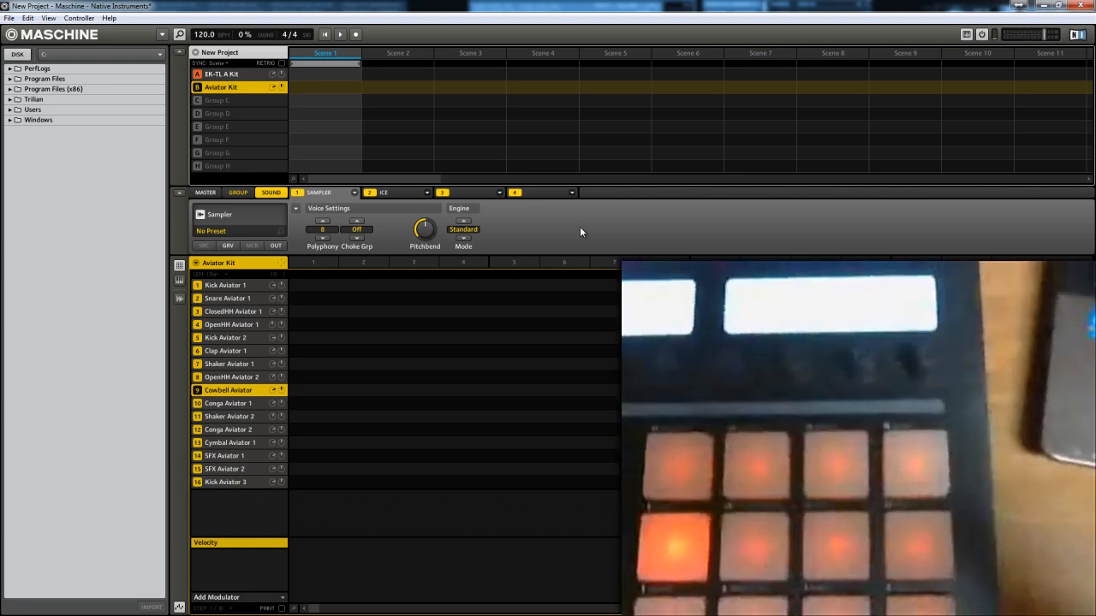
pyautogui.click(231, 74)
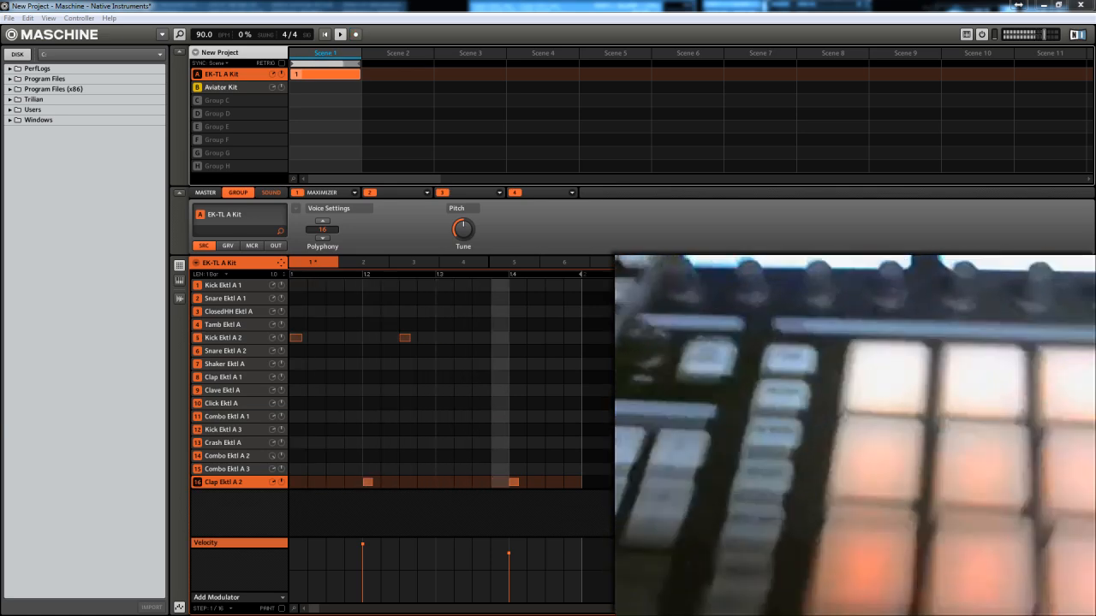
# Start transport playback to loop the kick-and-clap pattern at 90 BPM.
pyautogui.click(224, 363)
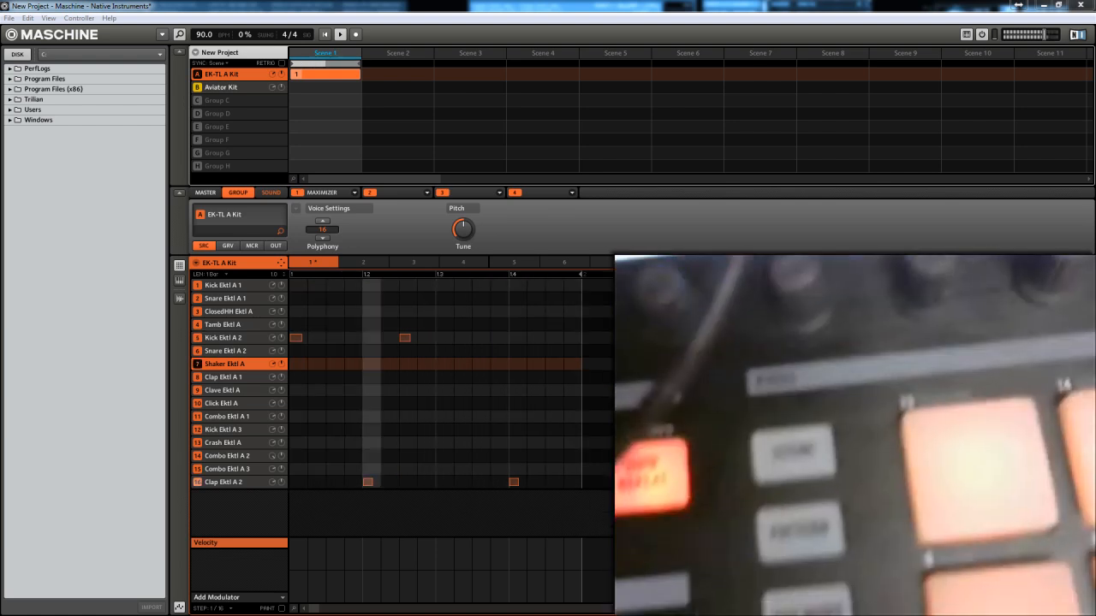
# Arm Record in the transport to capture new notes into the playing pattern.
pyautogui.click(356, 34)
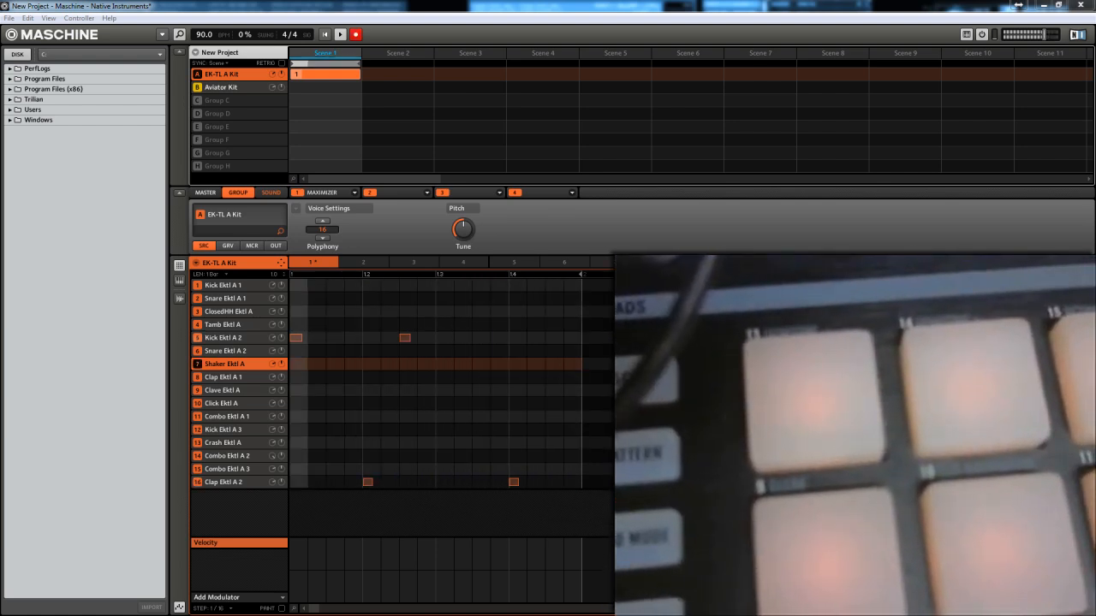